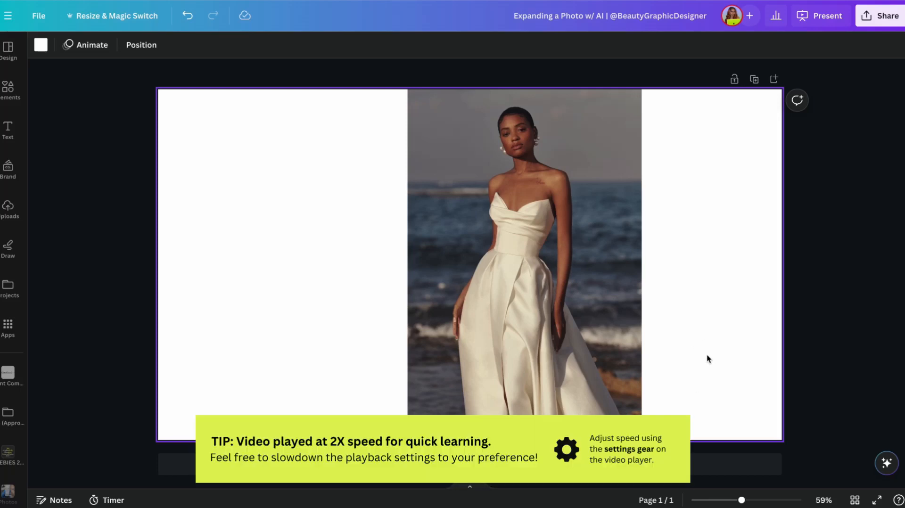
pyautogui.moveTo(284, 173)
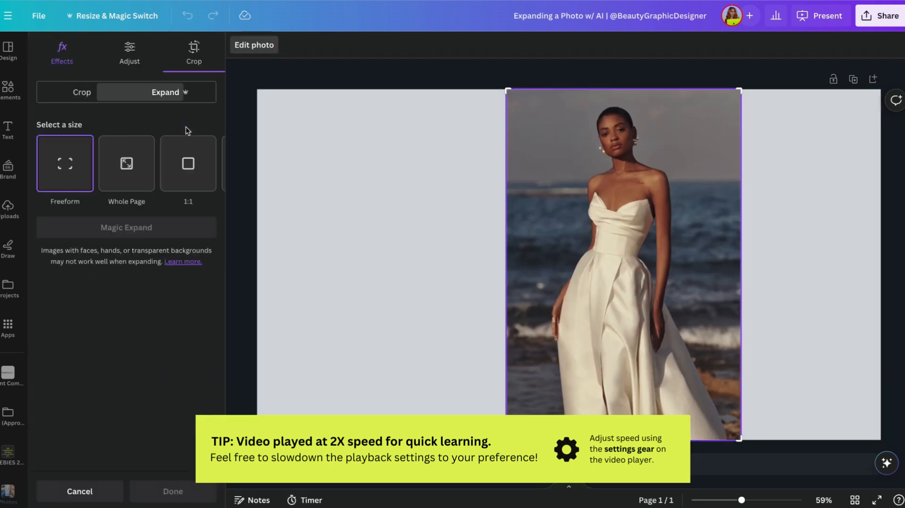
pyautogui.moveTo(362, 199)
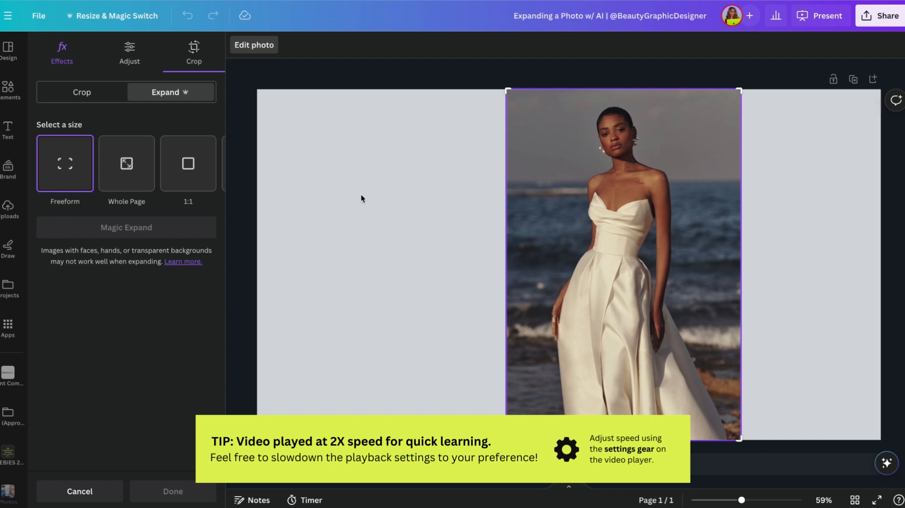
pyautogui.moveTo(583, 172)
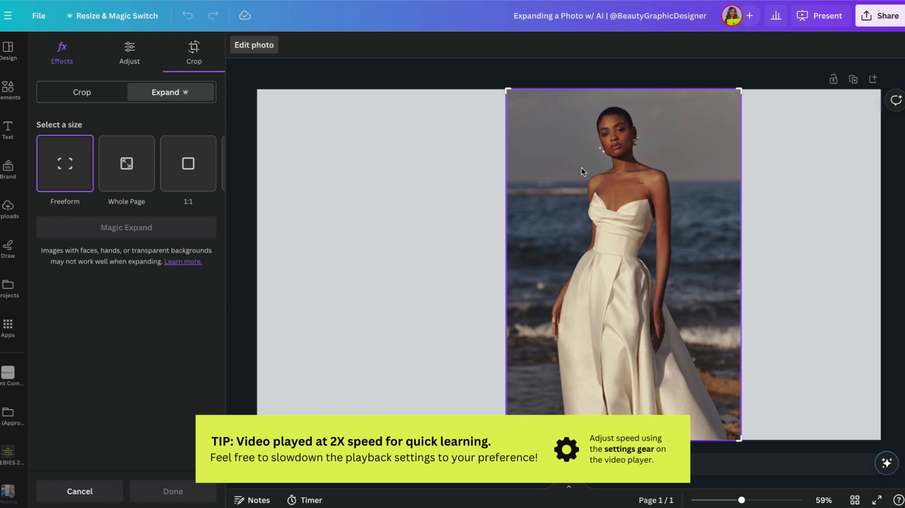
pyautogui.moveTo(53, 133)
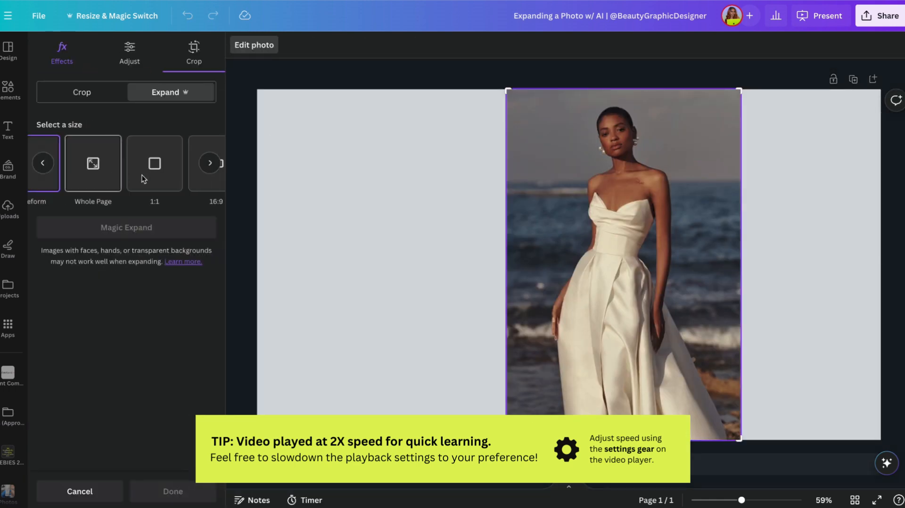
# Choose the 16:9 preset and run Magic Expand to generate widened versions
pyautogui.click(188, 163)
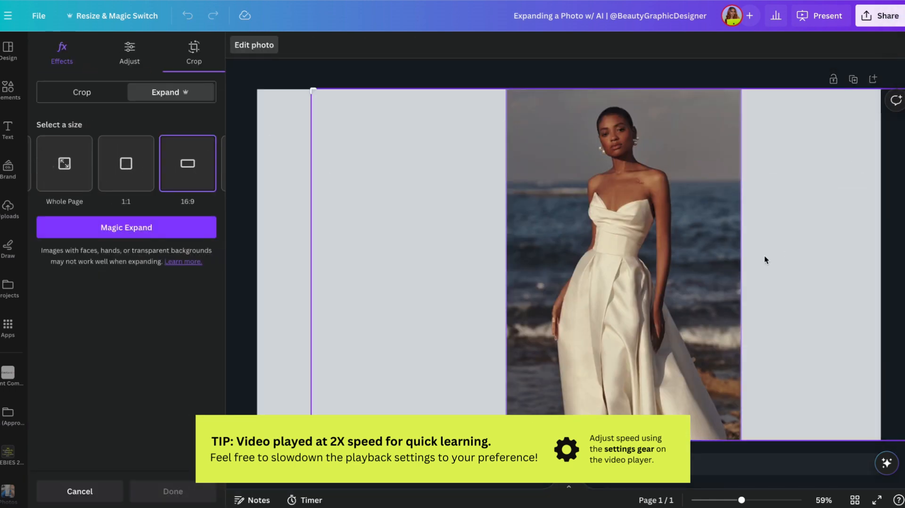
pyautogui.click(125, 227)
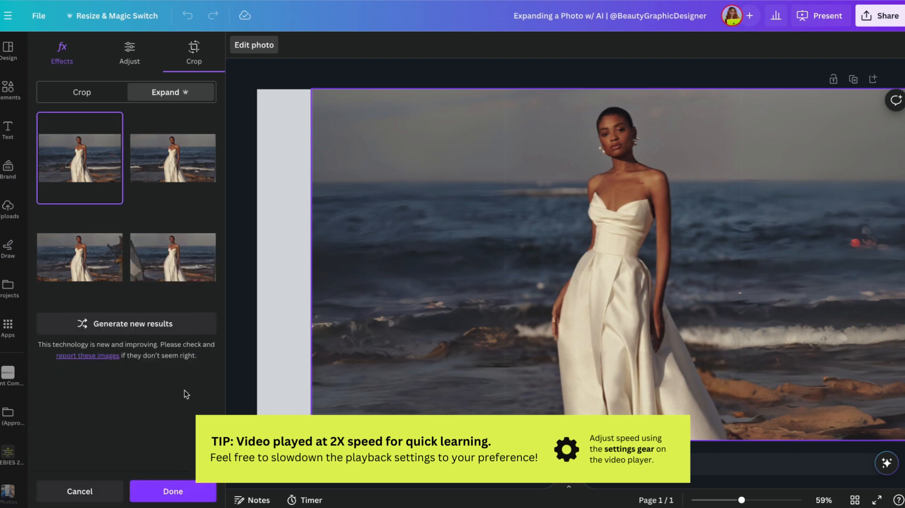
pyautogui.moveTo(99, 358)
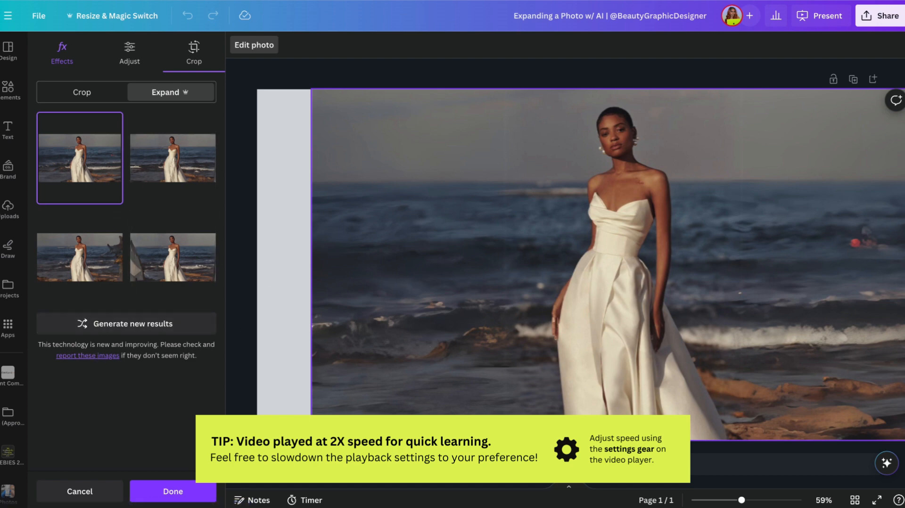
pyautogui.moveTo(741, 218)
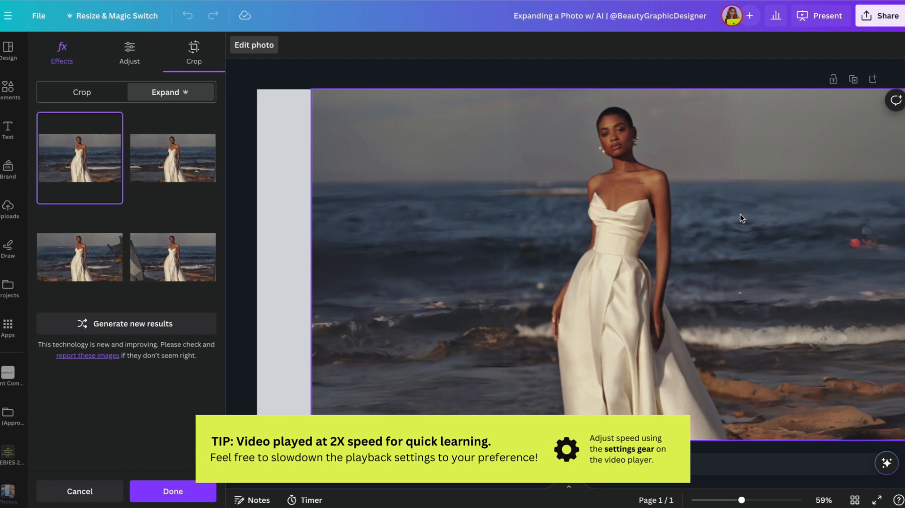
pyautogui.moveTo(390, 291)
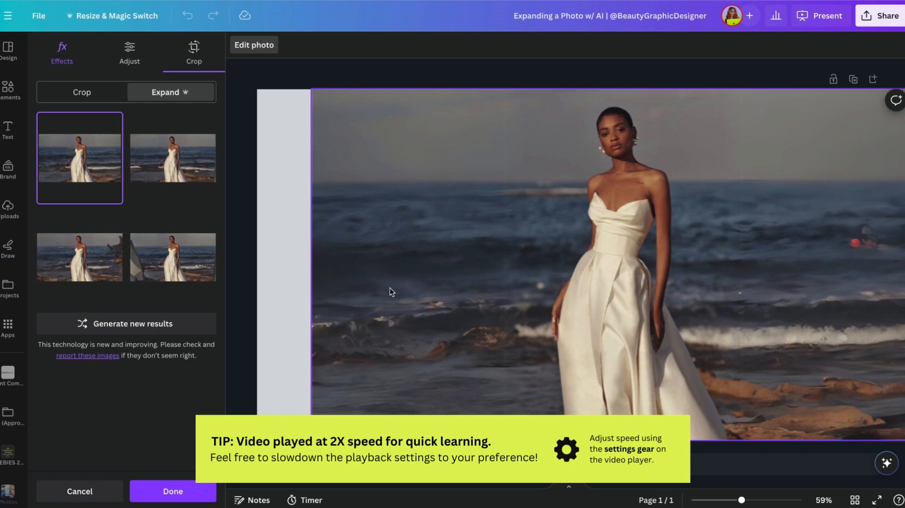
pyautogui.moveTo(256, 228)
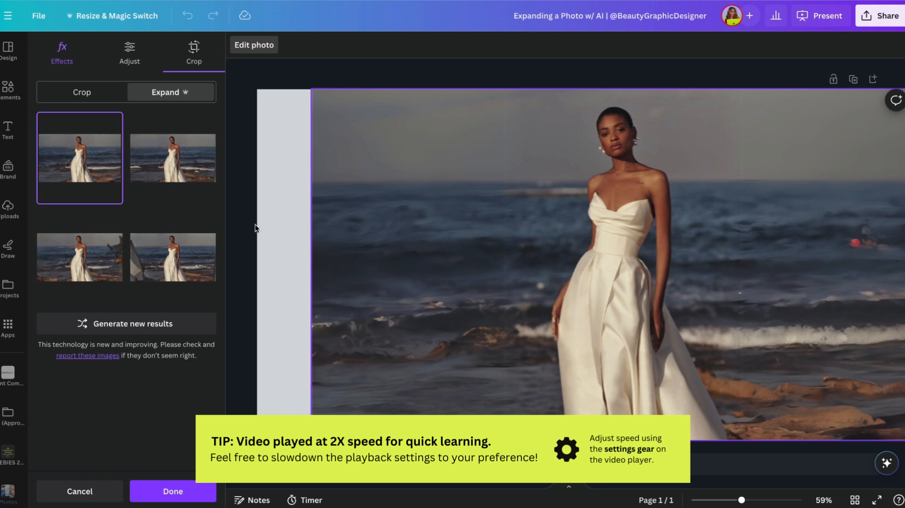
# Preview the expansion results, settle on the second one and apply it with Done
pyautogui.click(171, 158)
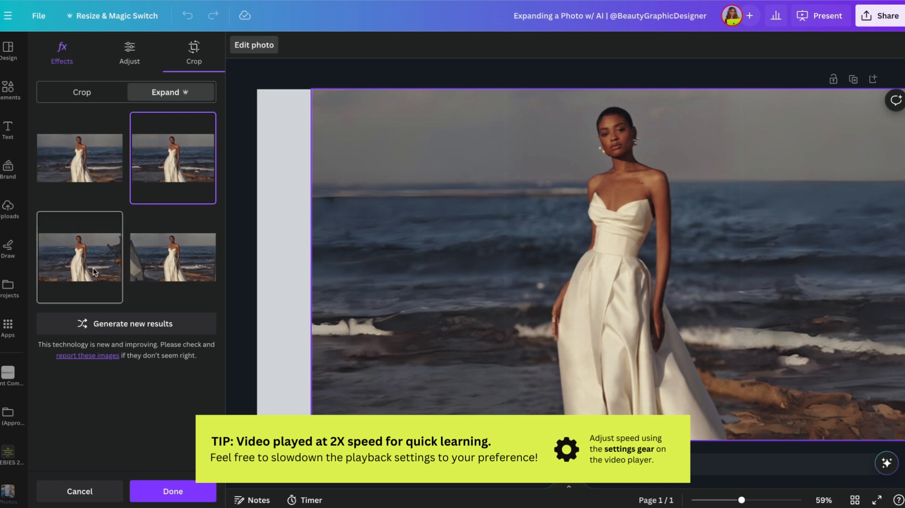
pyautogui.click(80, 257)
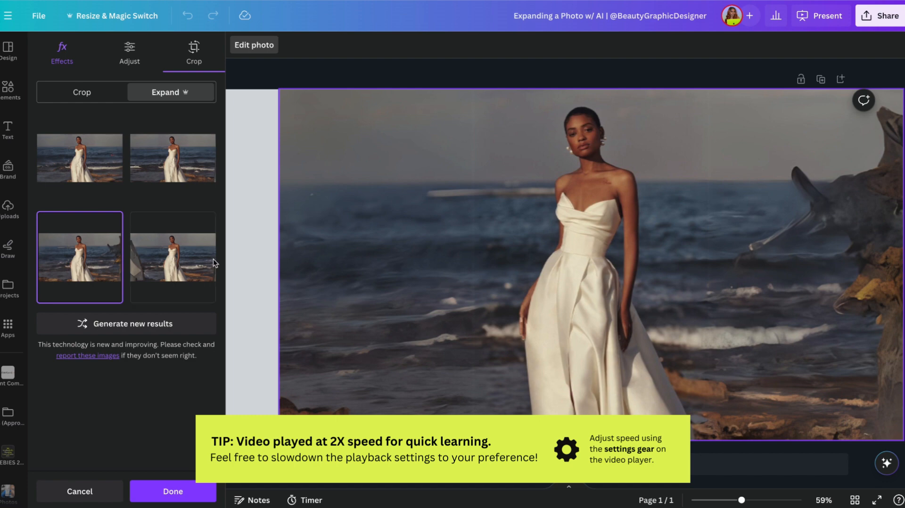
pyautogui.click(172, 257)
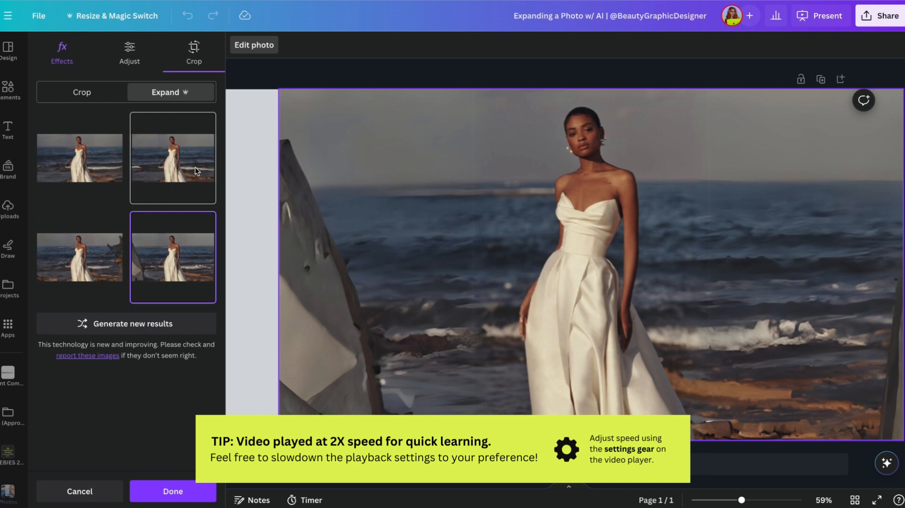
pyautogui.click(173, 157)
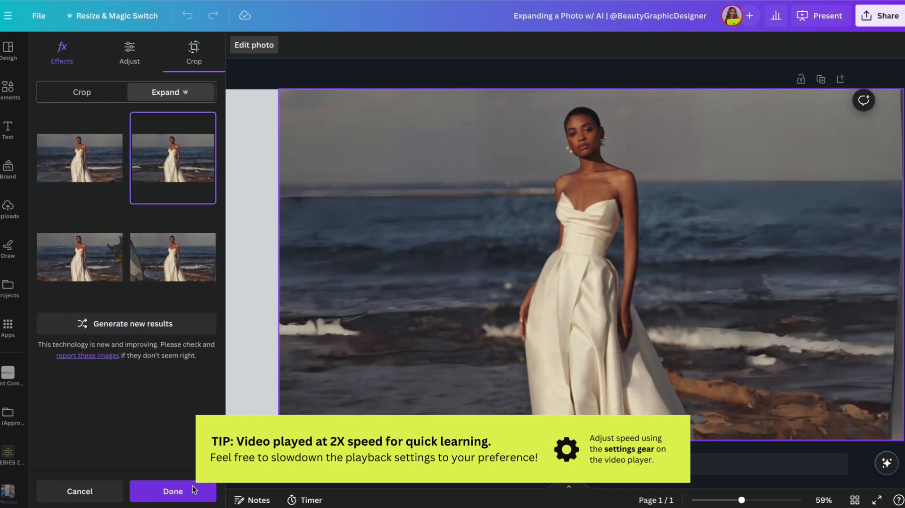
pyautogui.click(172, 491)
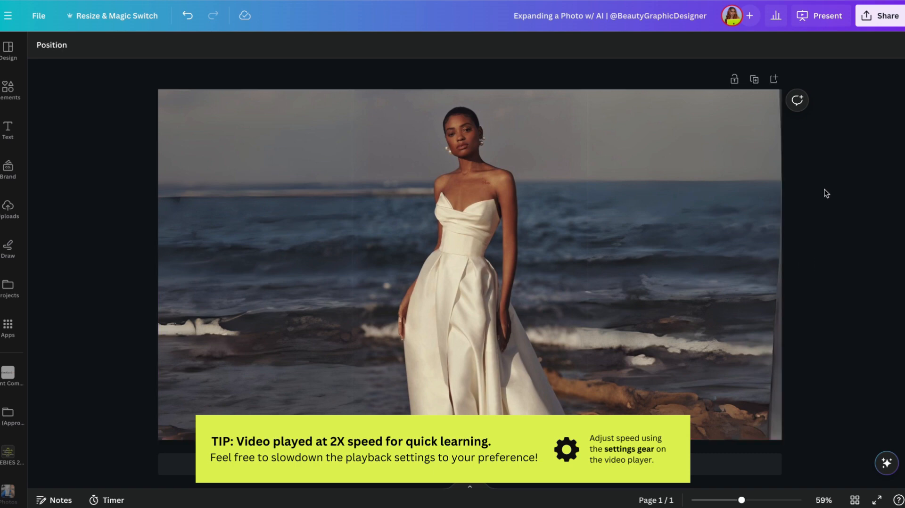
# Magic Grab the woman out of the beach photo so she becomes her own element over the sea
pyautogui.click(522, 255)
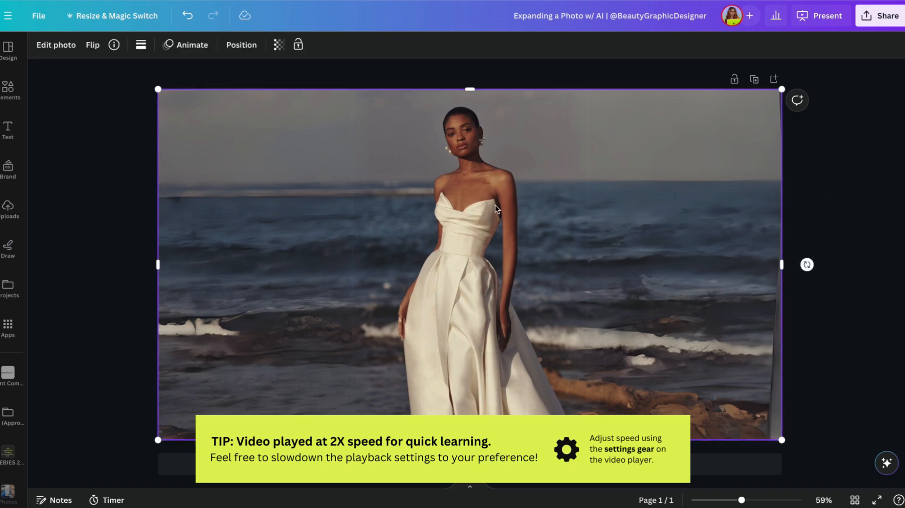
pyautogui.click(55, 45)
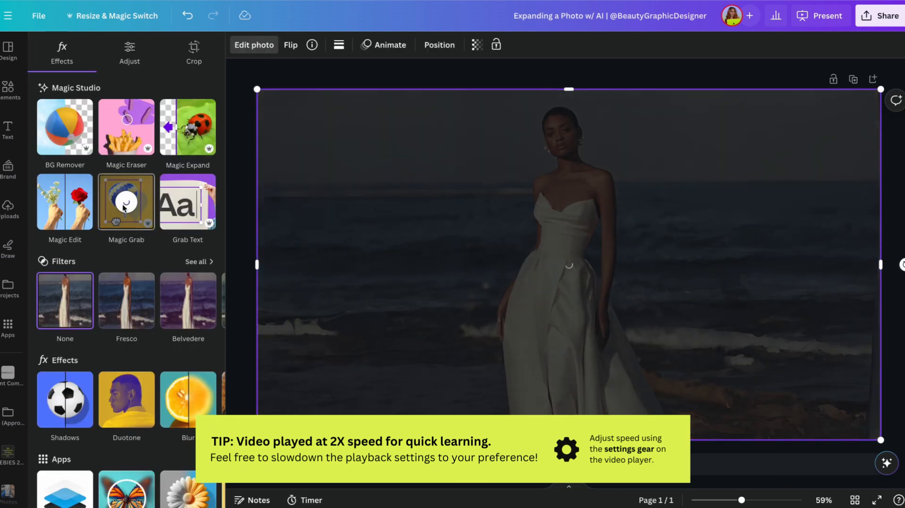
pyautogui.moveTo(515, 330)
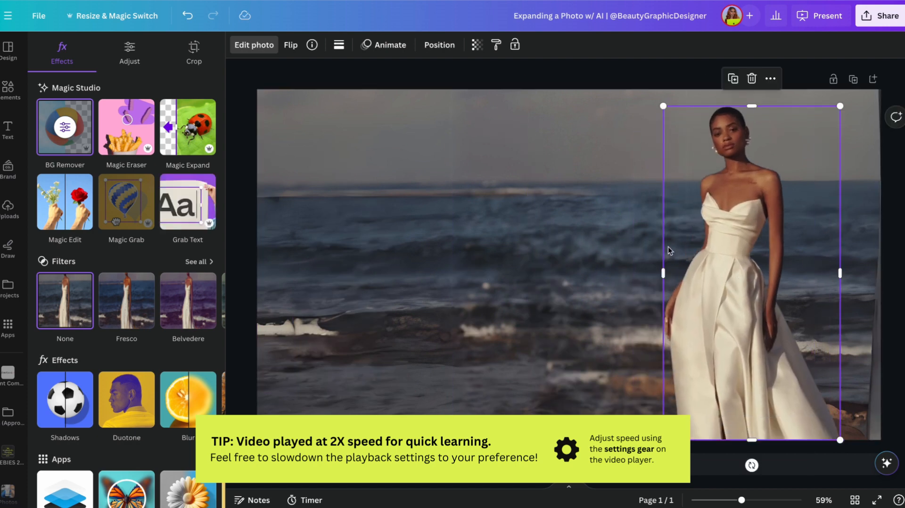
pyautogui.moveTo(622, 251)
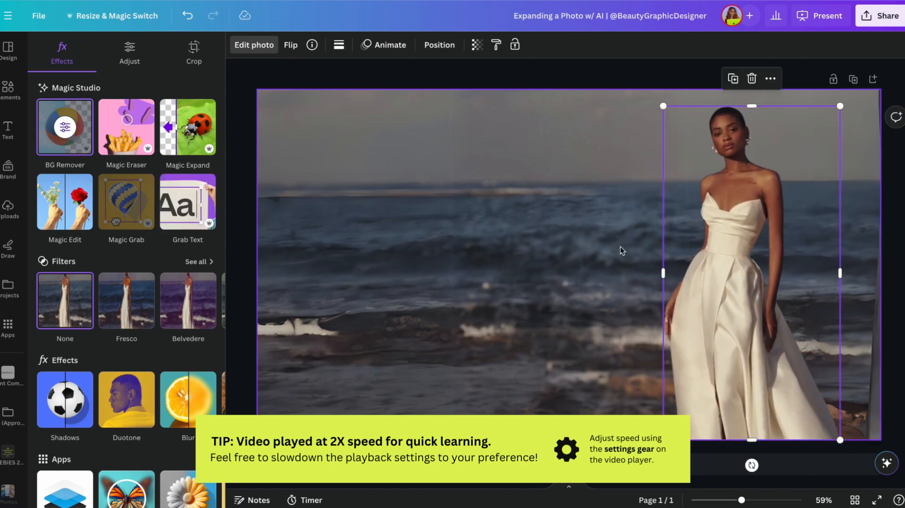
pyautogui.moveTo(517, 241)
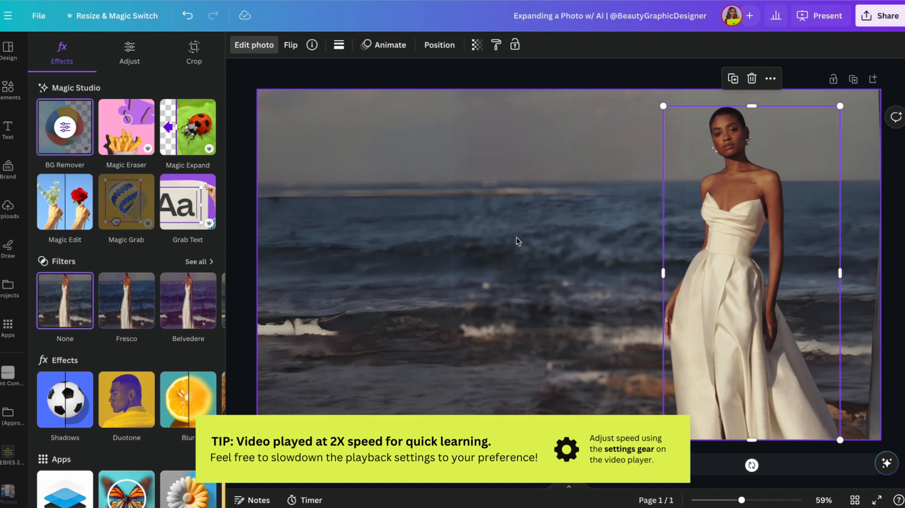
pyautogui.click(125, 201)
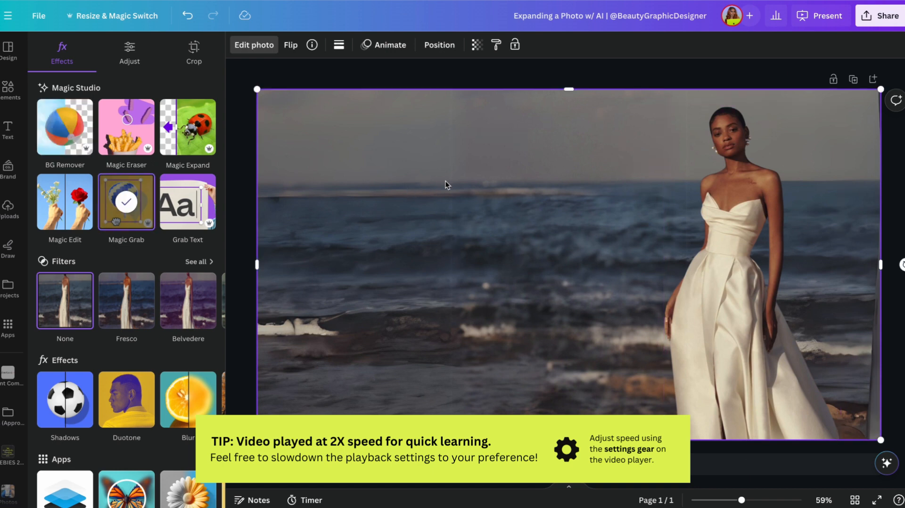
pyautogui.moveTo(125, 399)
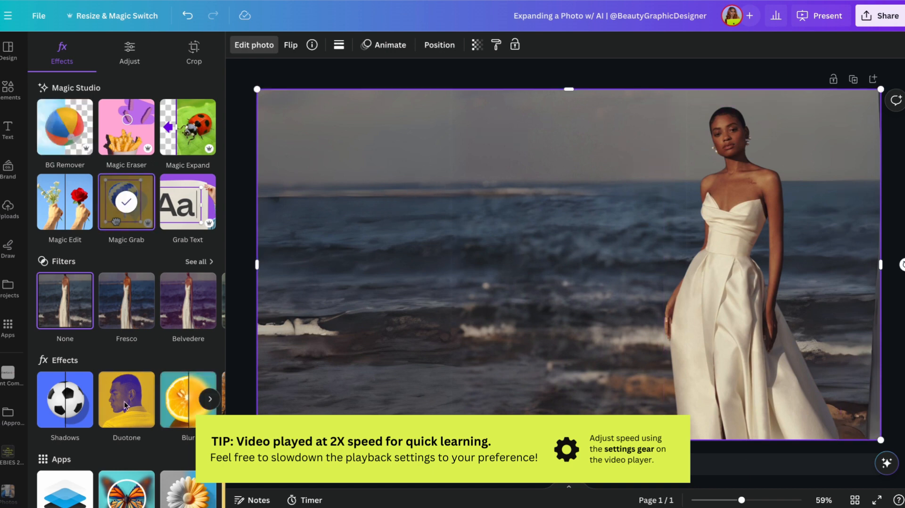
# Apply a whole-image blur to the sea background at intensity 34
pyautogui.click(188, 398)
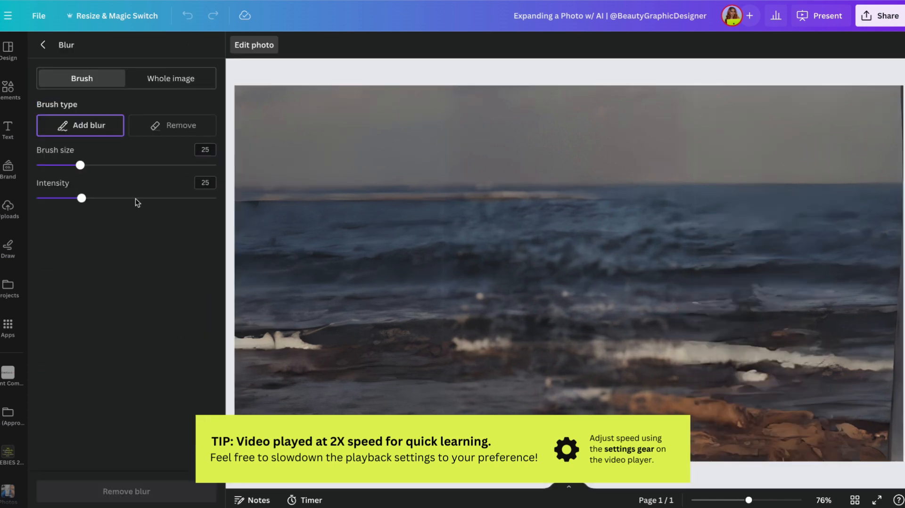
pyautogui.click(169, 78)
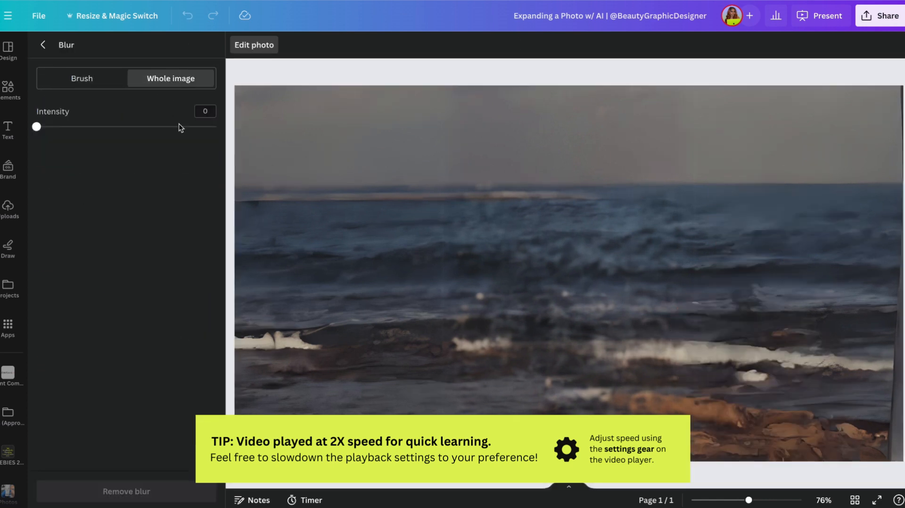
pyautogui.moveTo(36, 126); pyautogui.dragTo(54, 126)
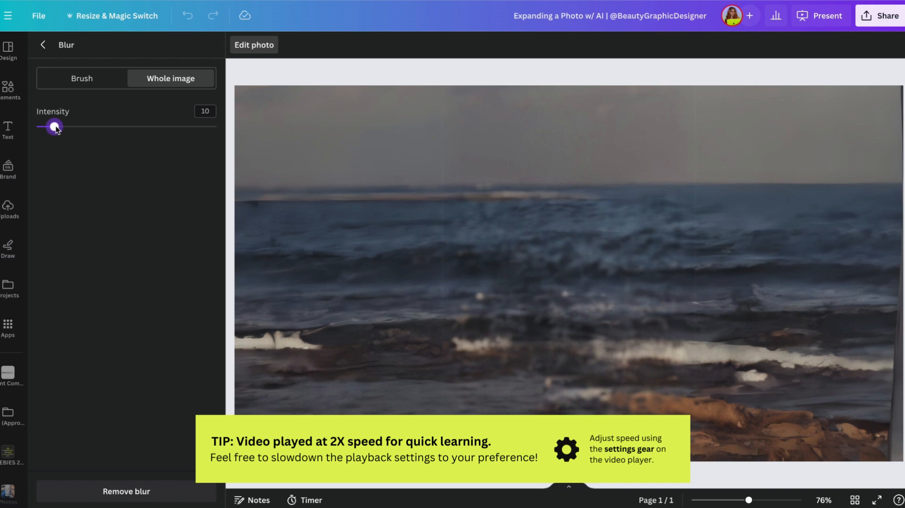
pyautogui.moveTo(54, 127); pyautogui.dragTo(62, 126)
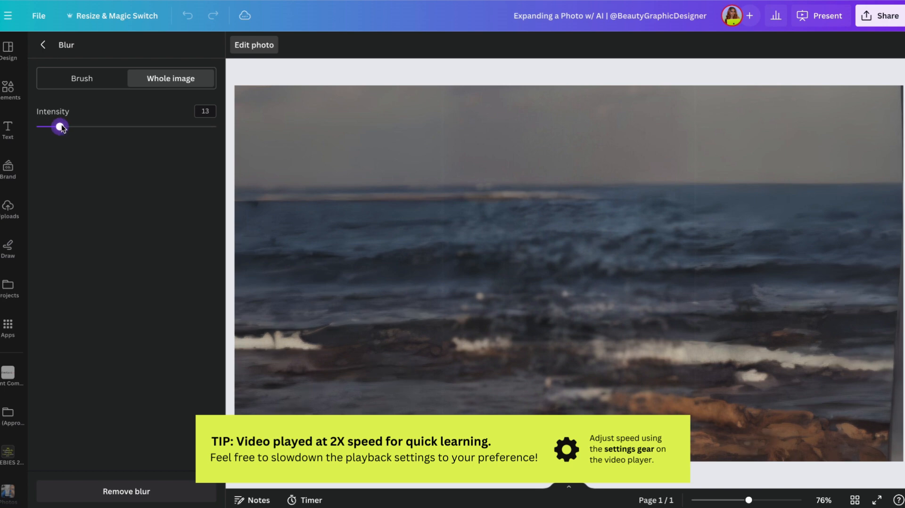
pyautogui.moveTo(61, 126); pyautogui.dragTo(105, 126)
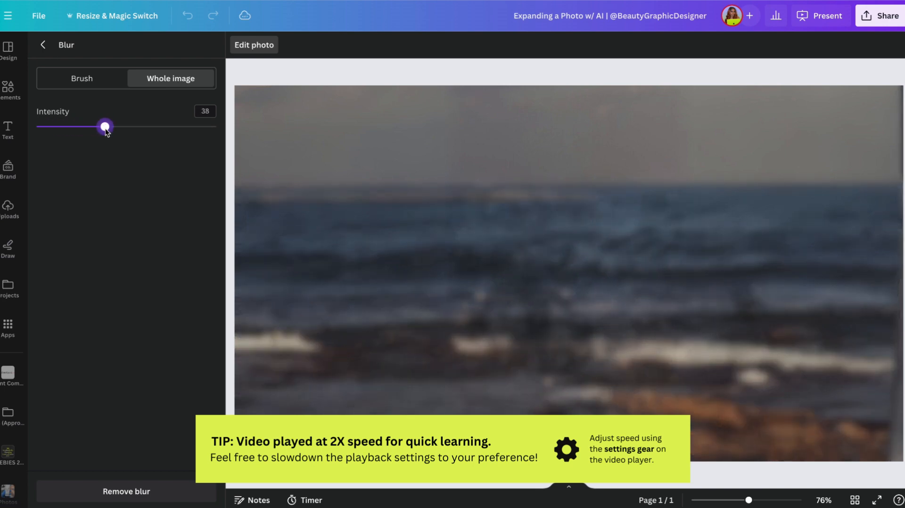
pyautogui.moveTo(106, 126); pyautogui.dragTo(97, 127)
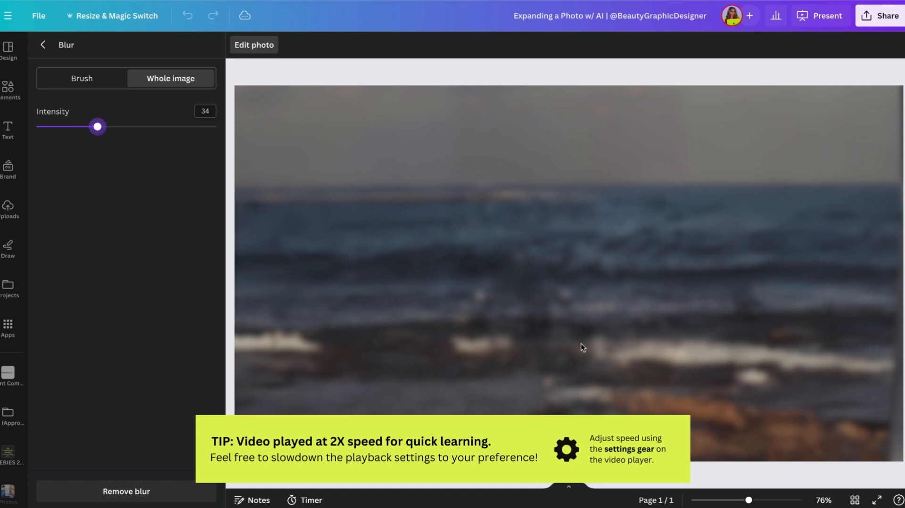
pyautogui.click(42, 44)
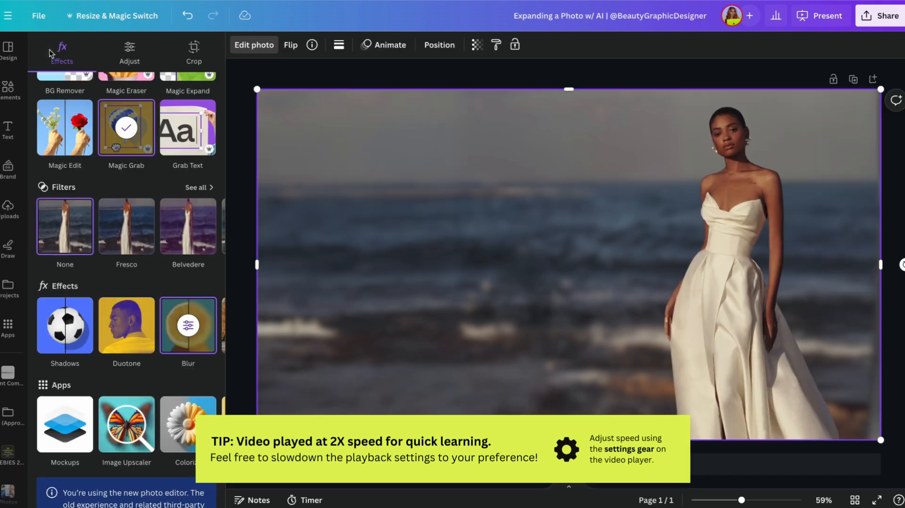
# Start Magic Eraser on the background to remove the unwanted vertical strip
pyautogui.scroll(3)
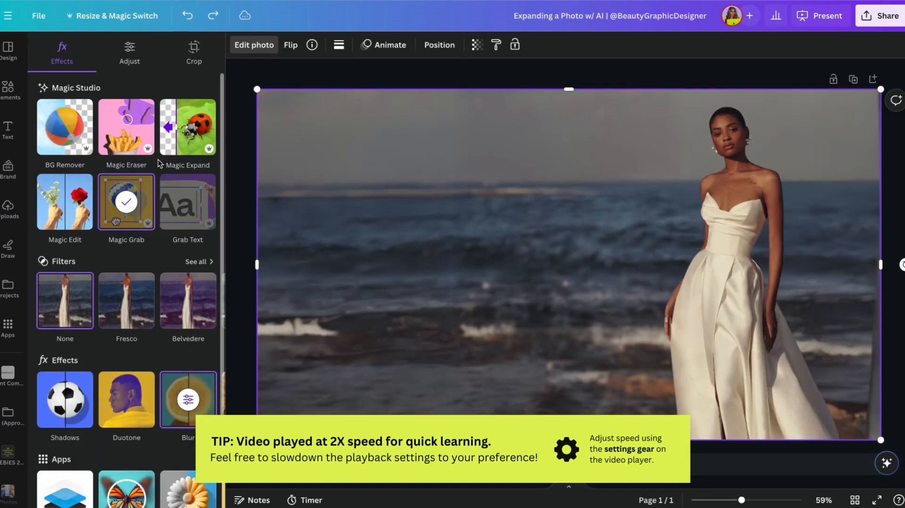
pyautogui.click(125, 126)
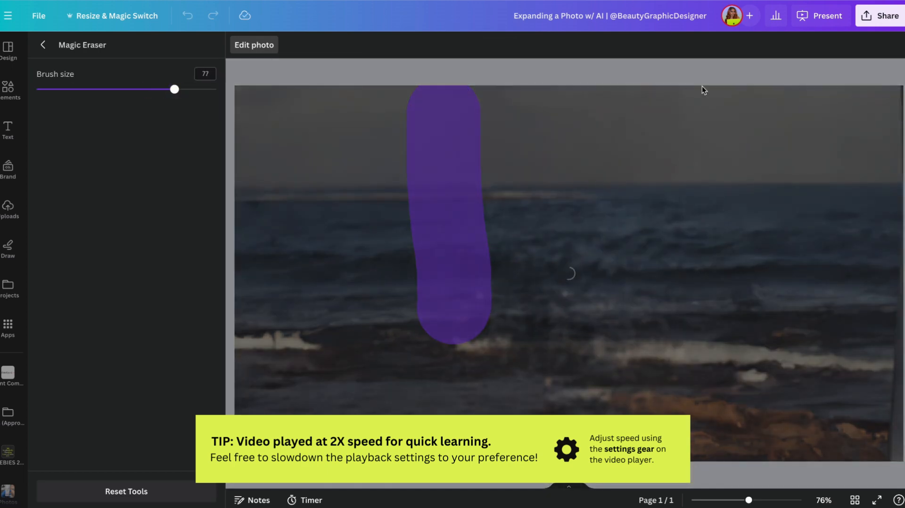
pyautogui.moveTo(692, 92)
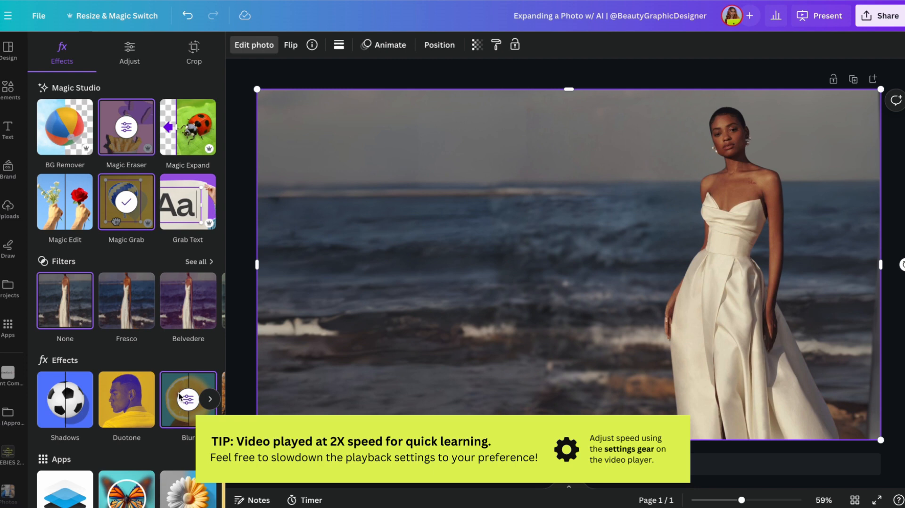
# Re-blur the whole sea background more strongly, at about intensity 38
pyautogui.click(186, 400)
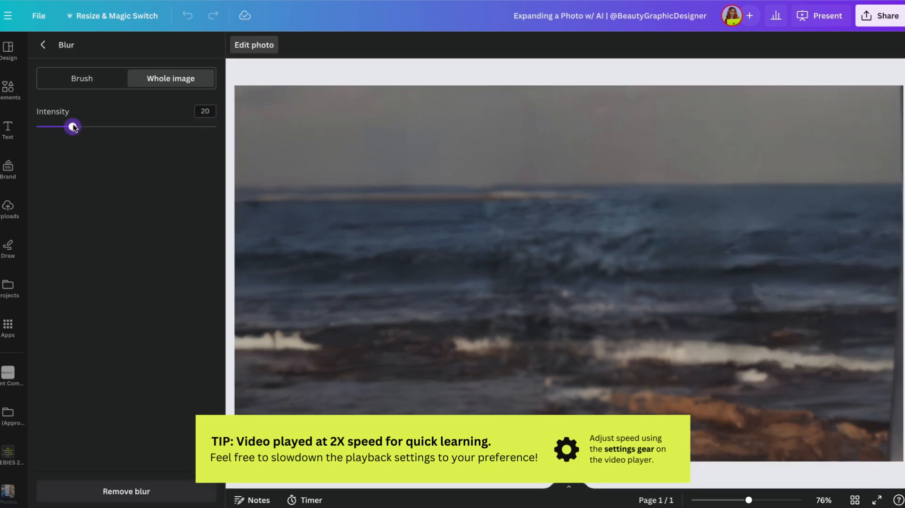
pyautogui.moveTo(74, 126); pyautogui.dragTo(105, 126)
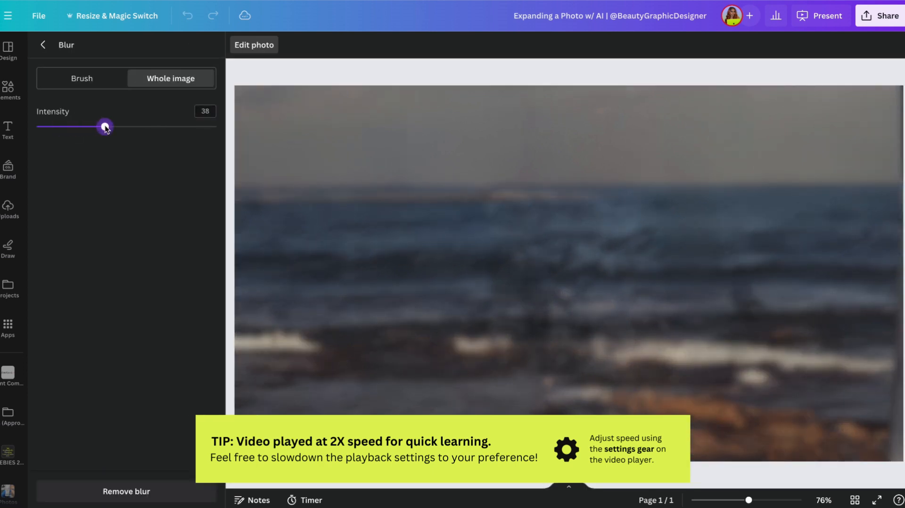
pyautogui.moveTo(104, 126); pyautogui.dragTo(98, 127)
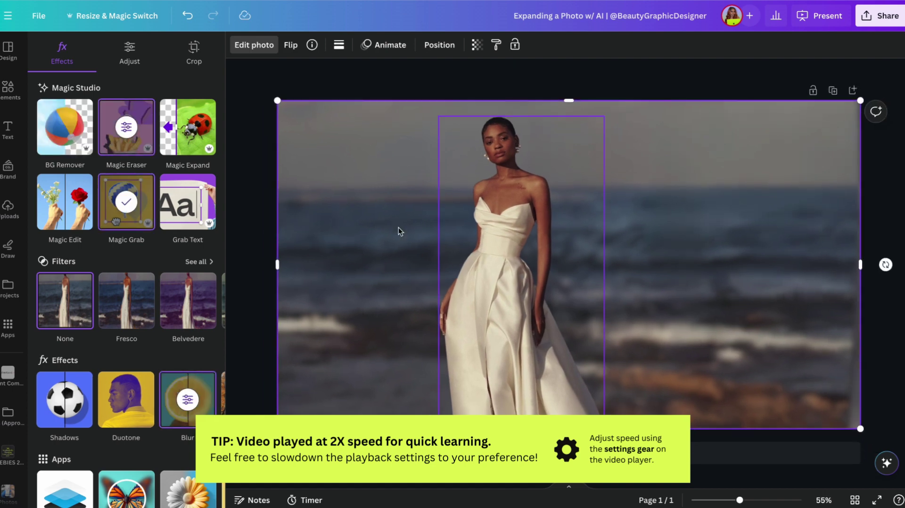
# Bring up the Crop options, leading into Magic Edit rock results beside the woman
pyautogui.click(438, 45)
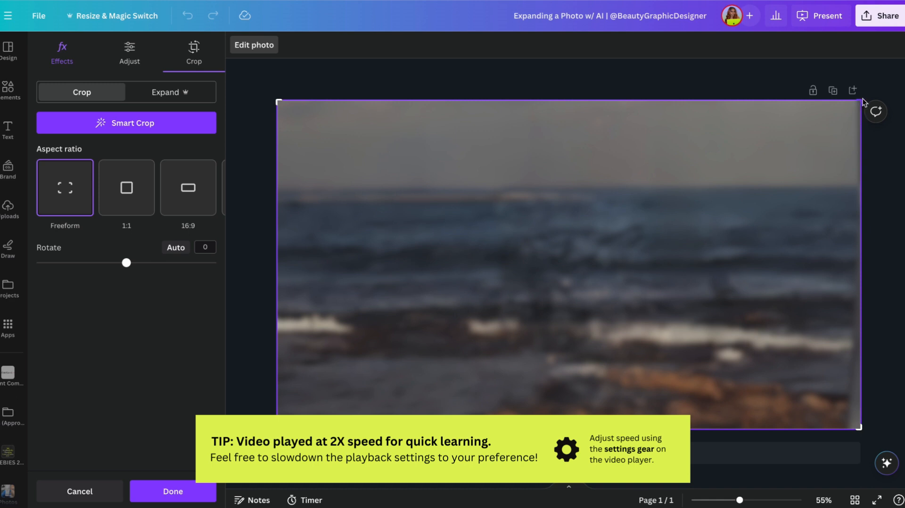
pyautogui.click(172, 491)
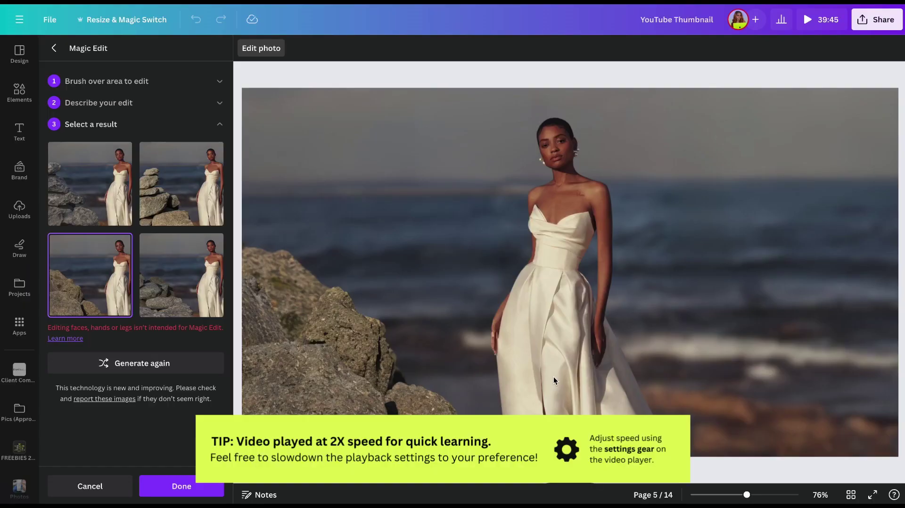
pyautogui.moveTo(356, 254)
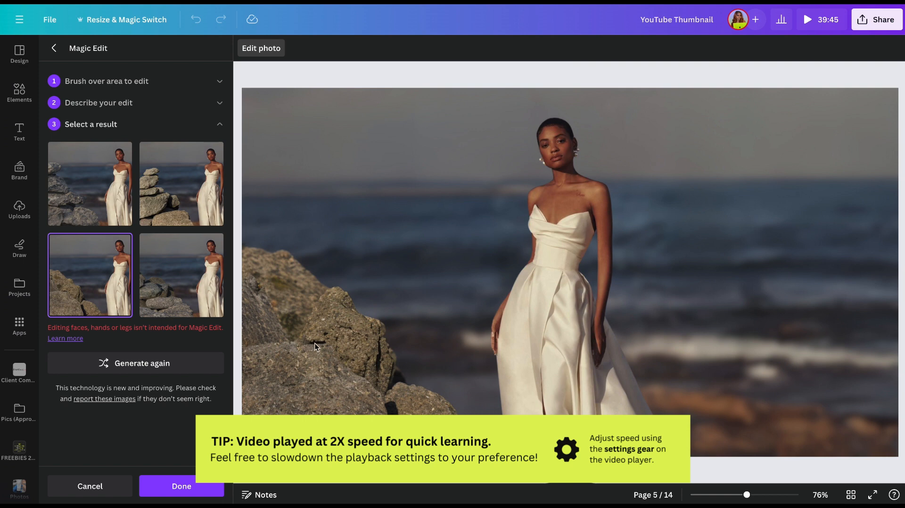
pyautogui.moveTo(283, 334)
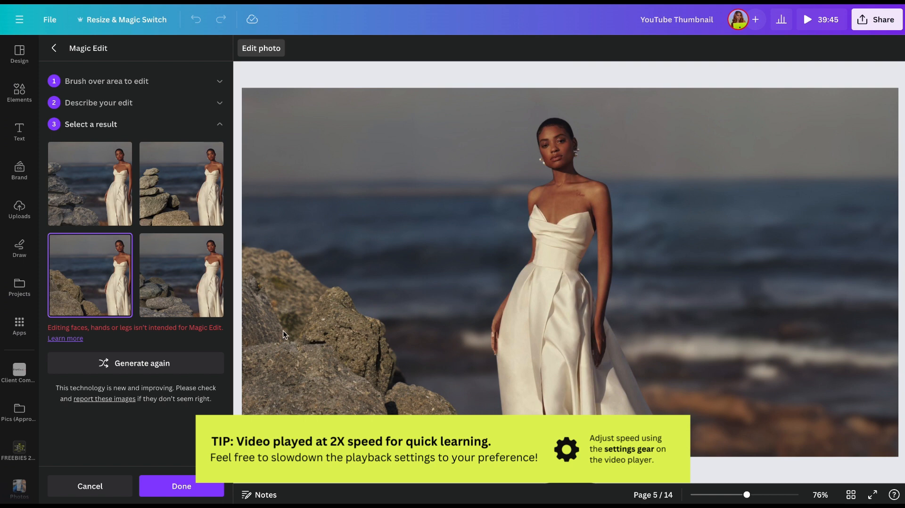
# Compare the fourth and third rock results and apply the third, mossy-boulder version
pyautogui.click(181, 274)
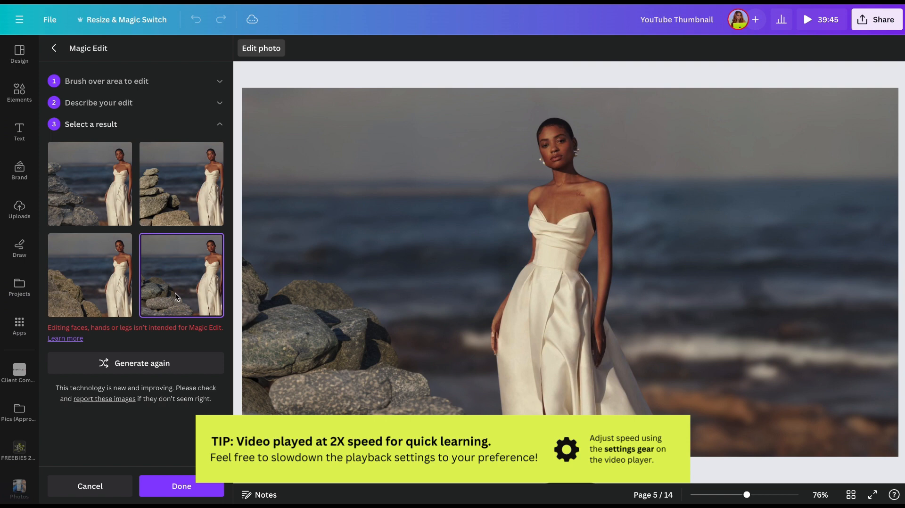
pyautogui.click(90, 275)
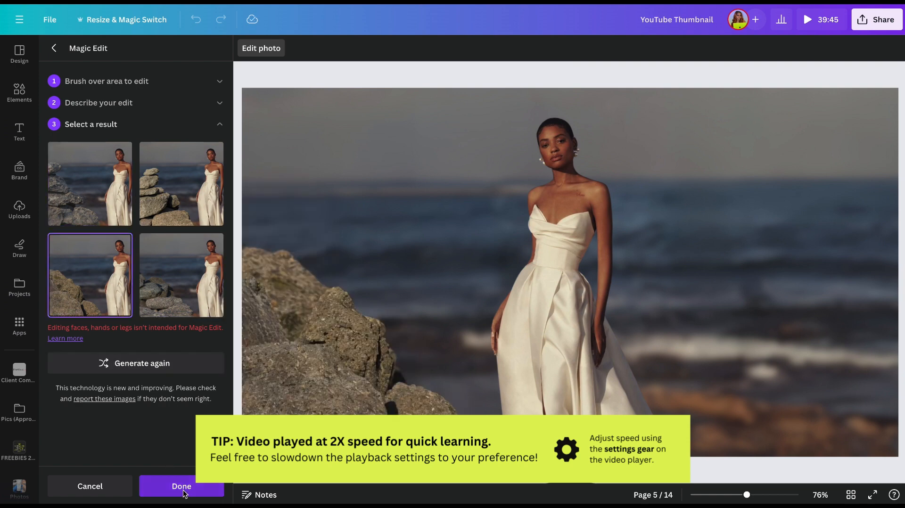
pyautogui.click(181, 485)
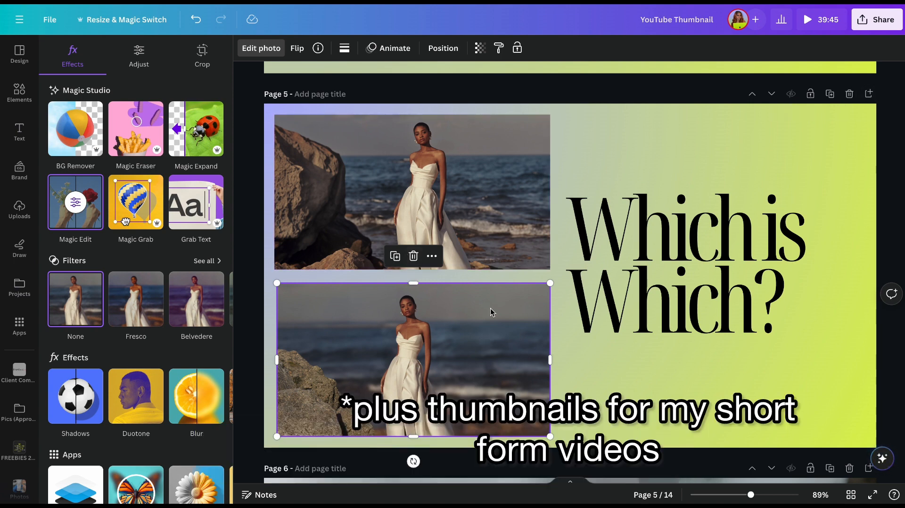
pyautogui.moveTo(386, 332)
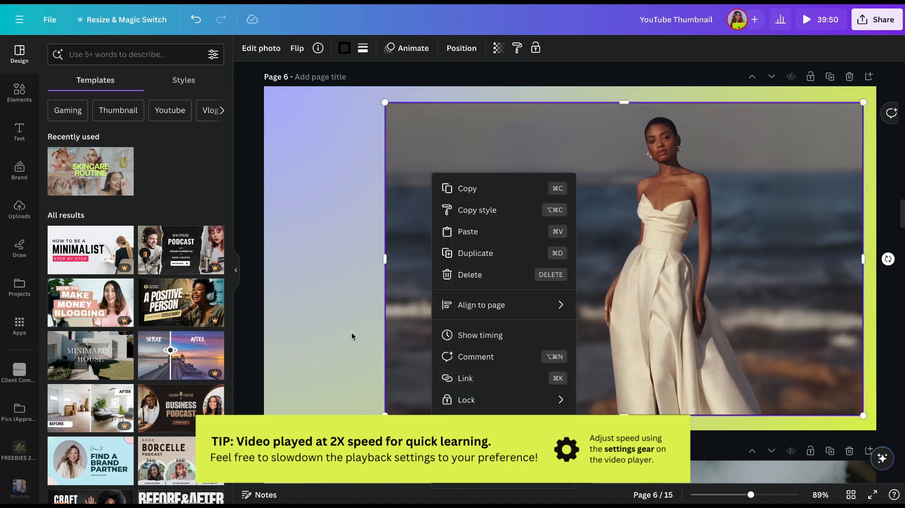
# On page 6, start editing the blurred beach photo and enter Magic Edit brushing
pyautogui.click(340, 102)
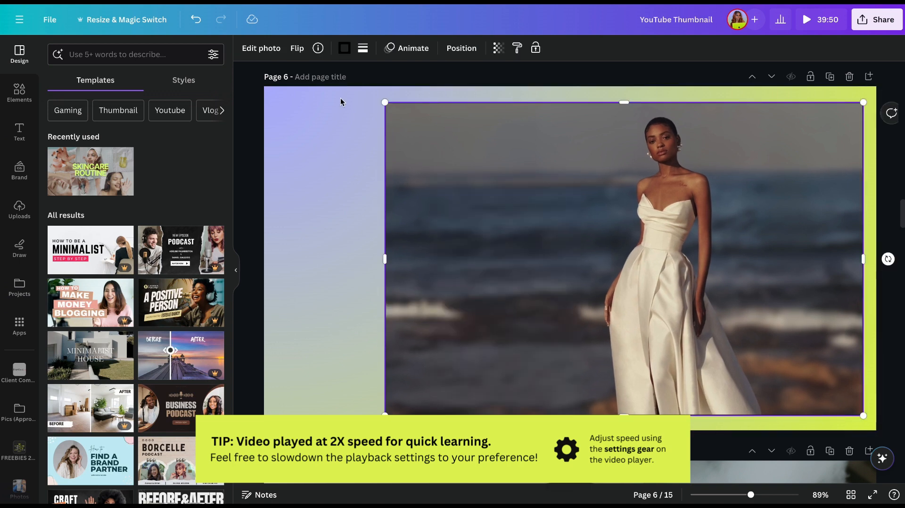
pyautogui.click(260, 48)
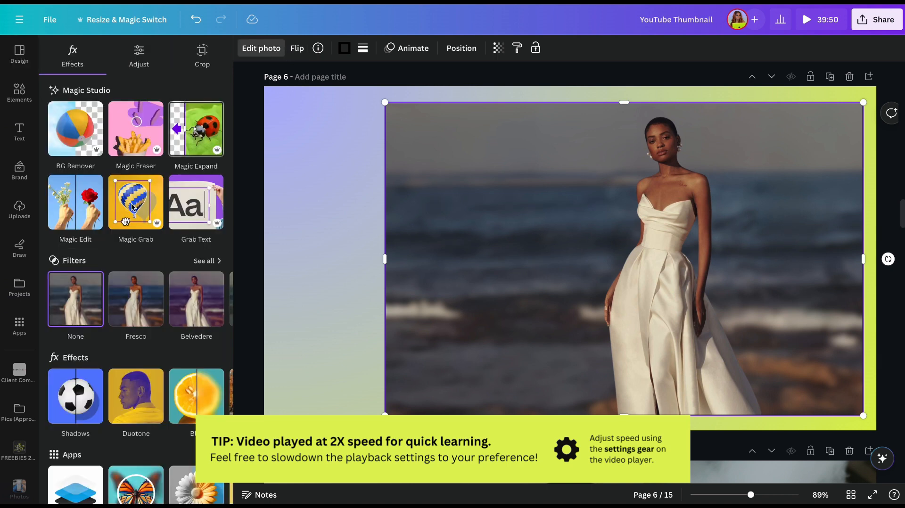
pyautogui.click(76, 201)
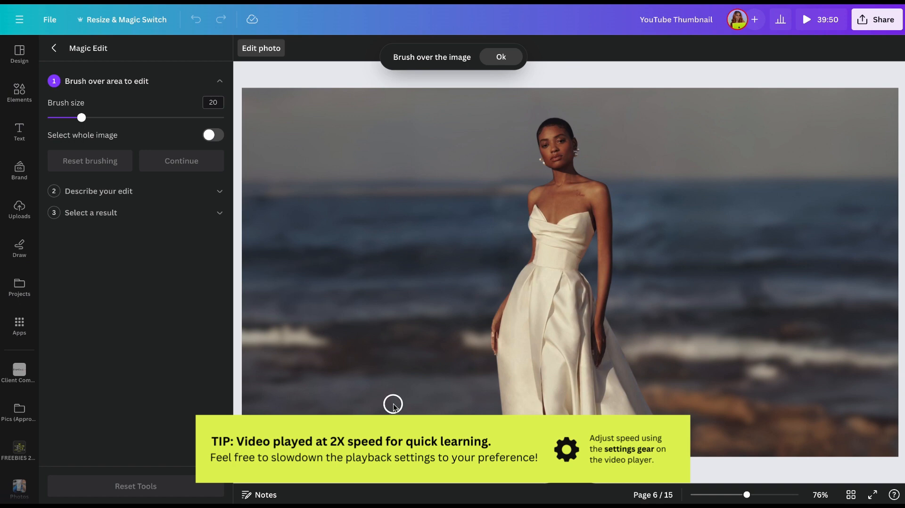
# Enlarge the brush, paint the left side and generate 'rocks on ocean' results
pyautogui.moveTo(81, 117); pyautogui.dragTo(202, 117)
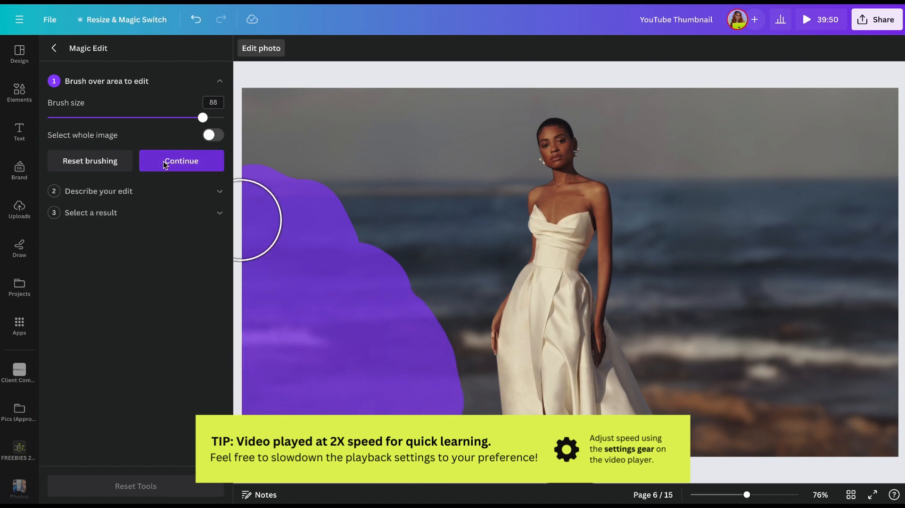
pyautogui.click(181, 160)
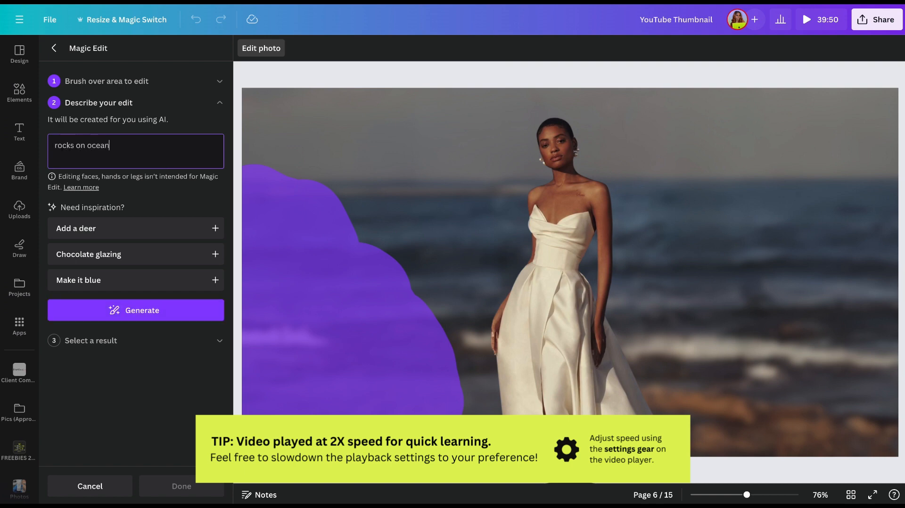
pyautogui.click(136, 310)
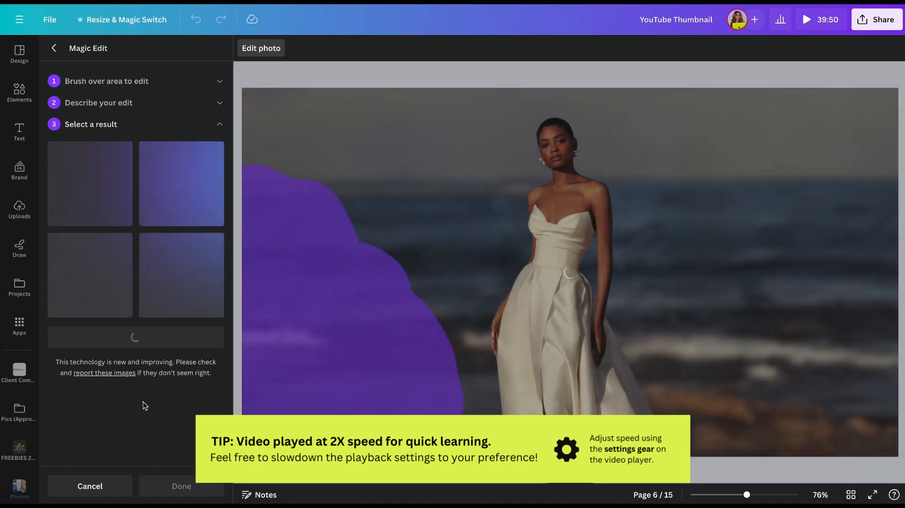
# Compare the first, second and fourth rock variations, then return to repaint a larger area
pyautogui.click(89, 183)
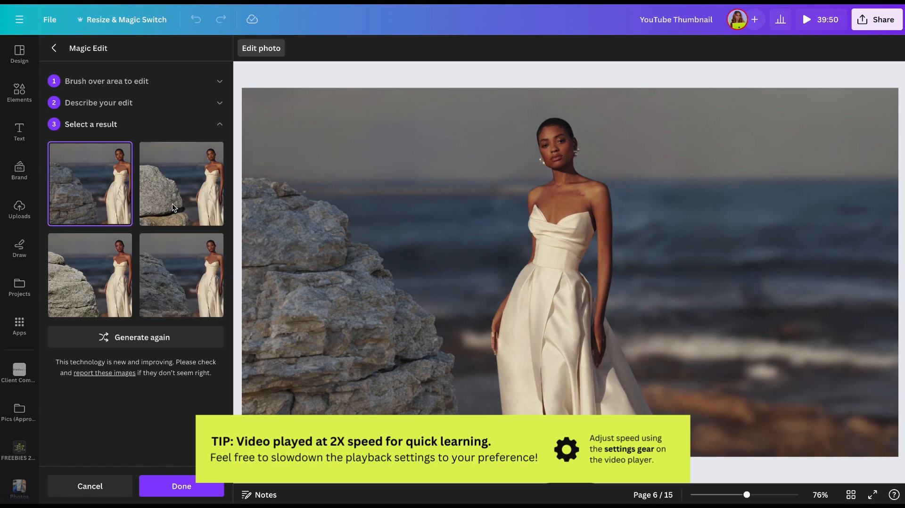
pyautogui.click(181, 183)
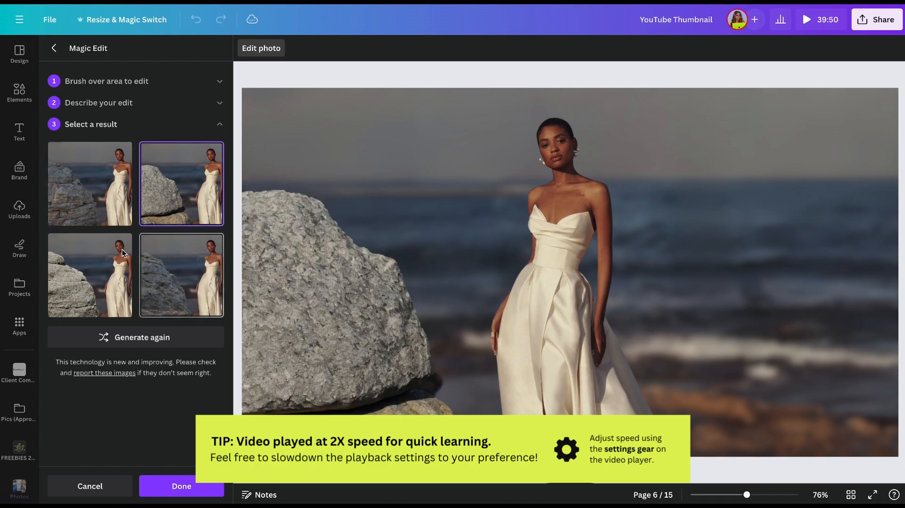
pyautogui.click(181, 276)
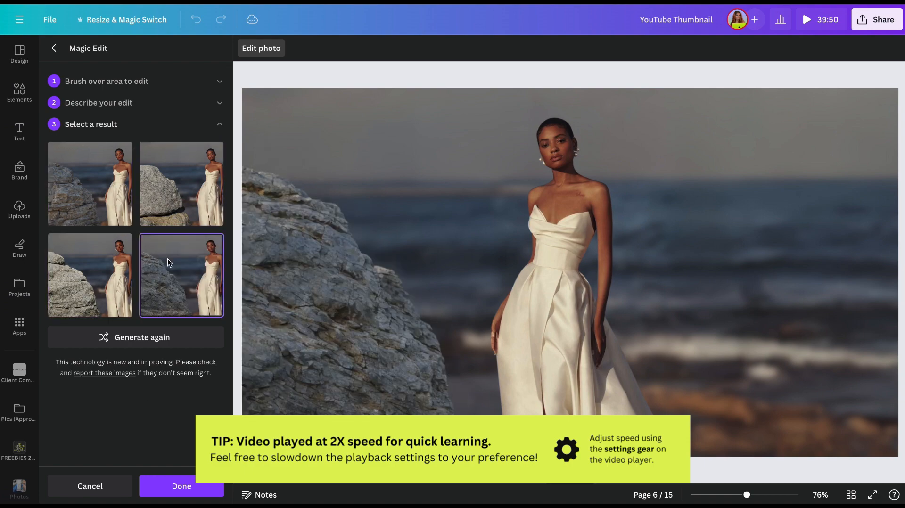
pyautogui.click(90, 183)
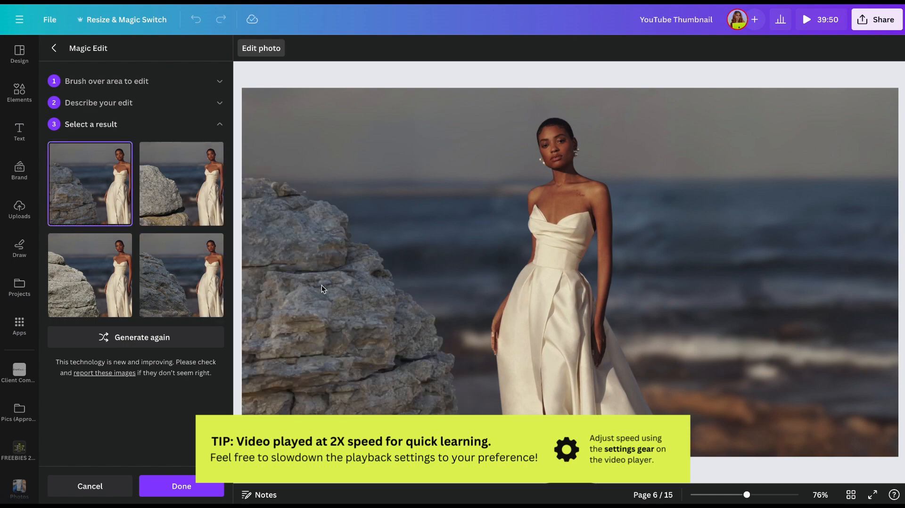
pyautogui.click(181, 274)
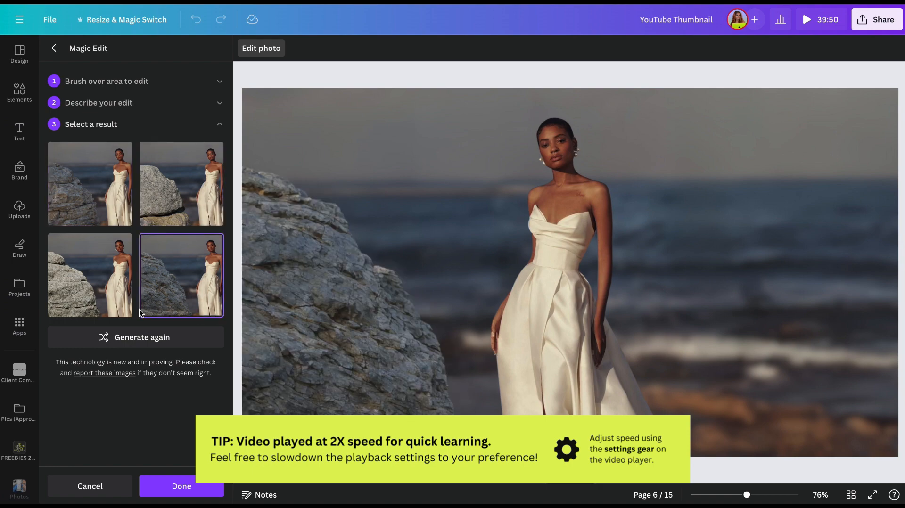
pyautogui.click(181, 183)
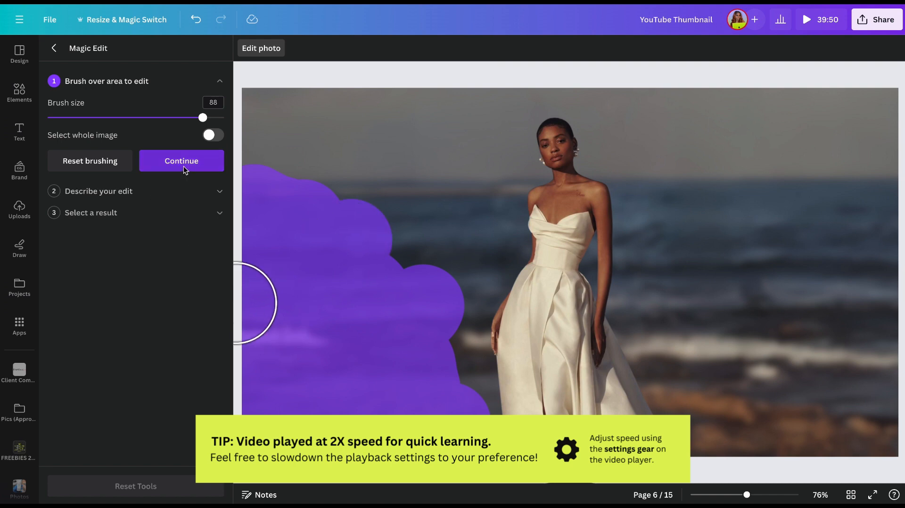
# Generate rock results for the enlarged area, preview variations, choose the first large rock and apply it
pyautogui.click(181, 160)
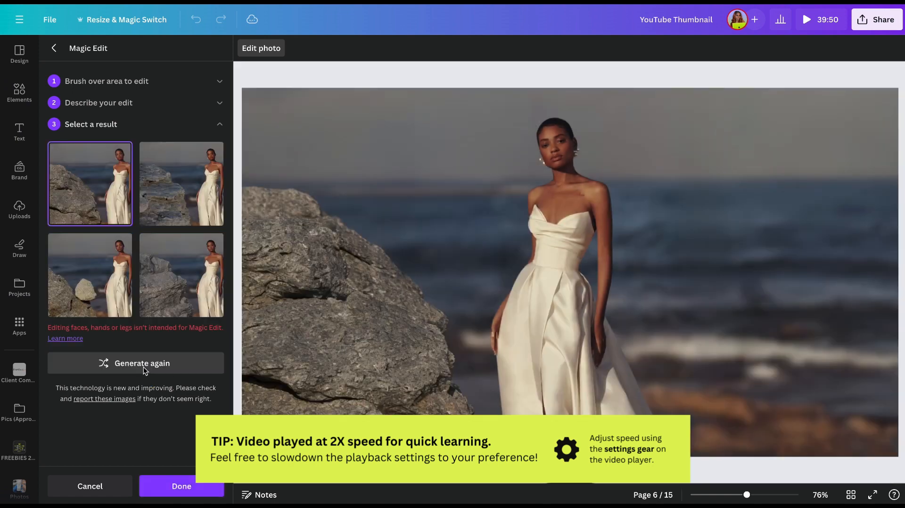
pyautogui.click(181, 182)
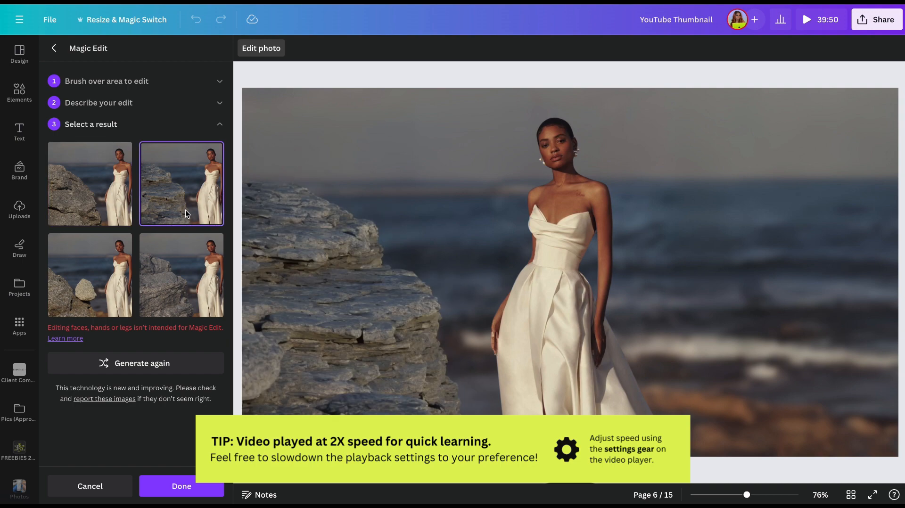
pyautogui.click(181, 275)
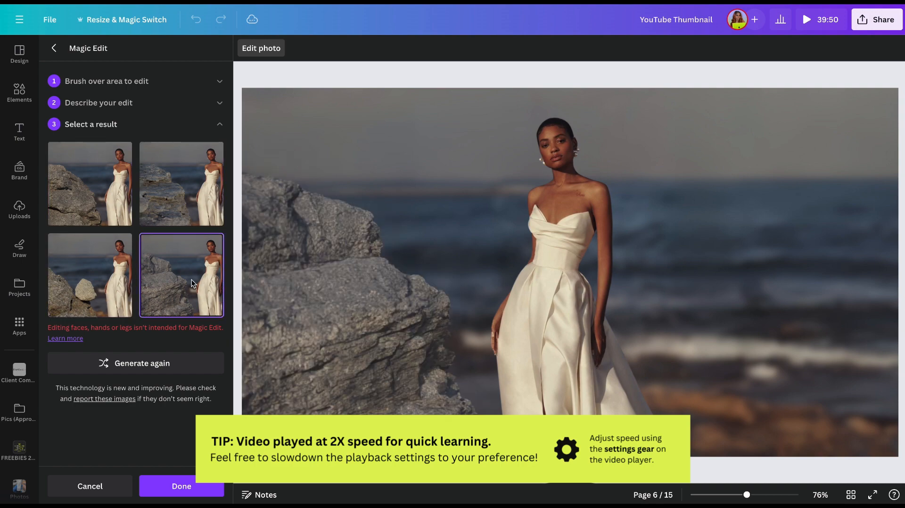
pyautogui.click(90, 183)
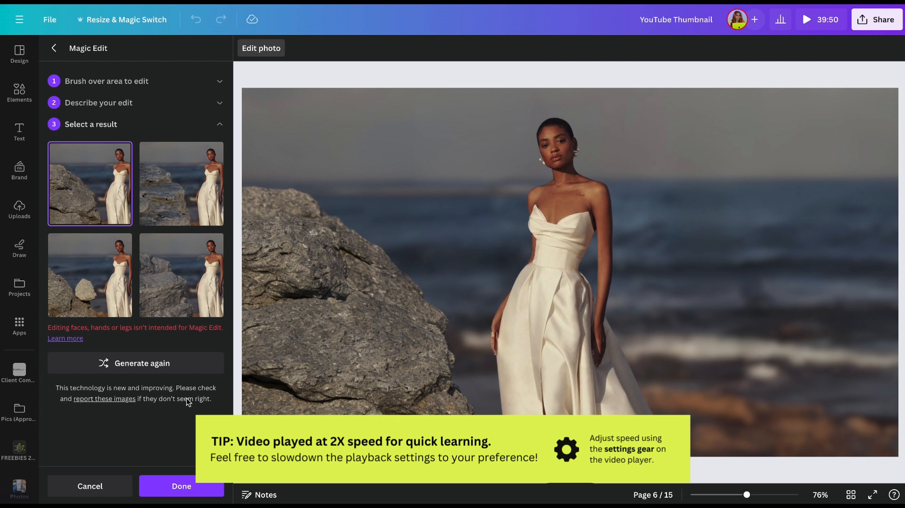
pyautogui.moveTo(209, 240)
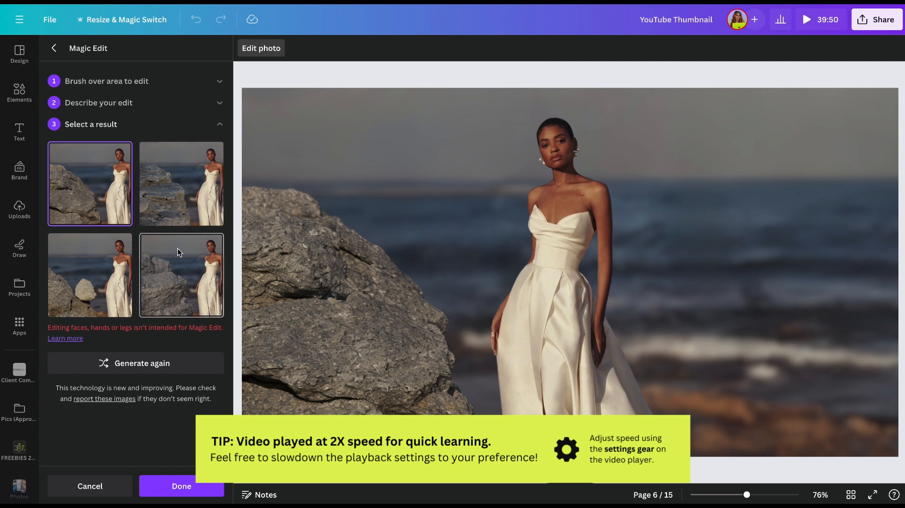
pyautogui.click(181, 487)
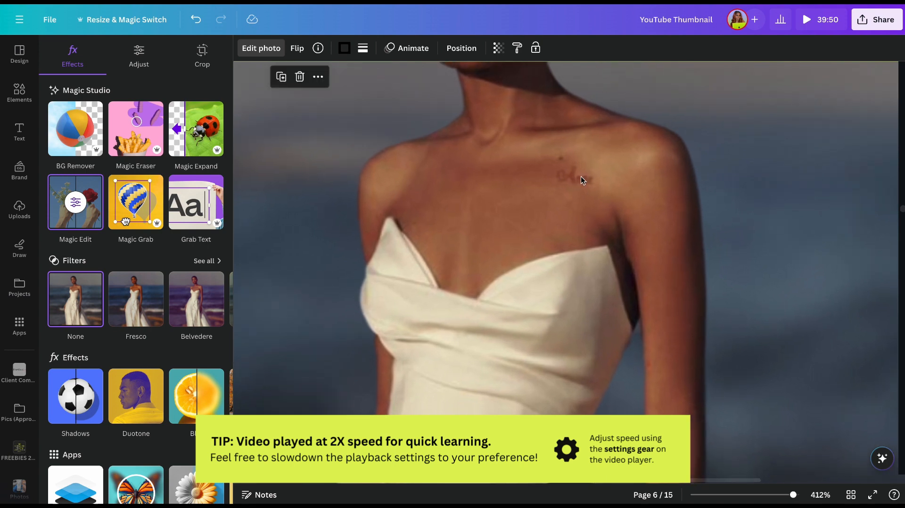
pyautogui.moveTo(473, 181)
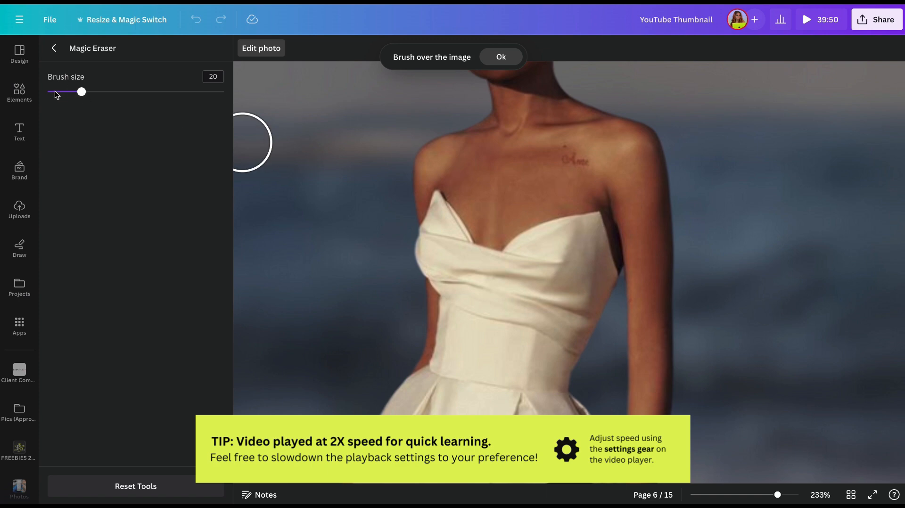
# Remove the shoulder tattoo with Magic Eraser using a size-6 brush
pyautogui.moveTo(81, 91); pyautogui.dragTo(55, 91)
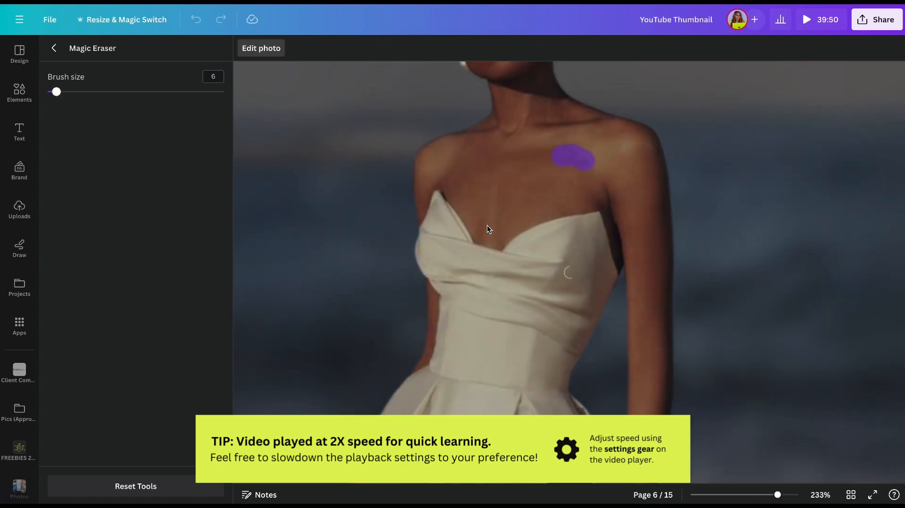
pyautogui.click(568, 157)
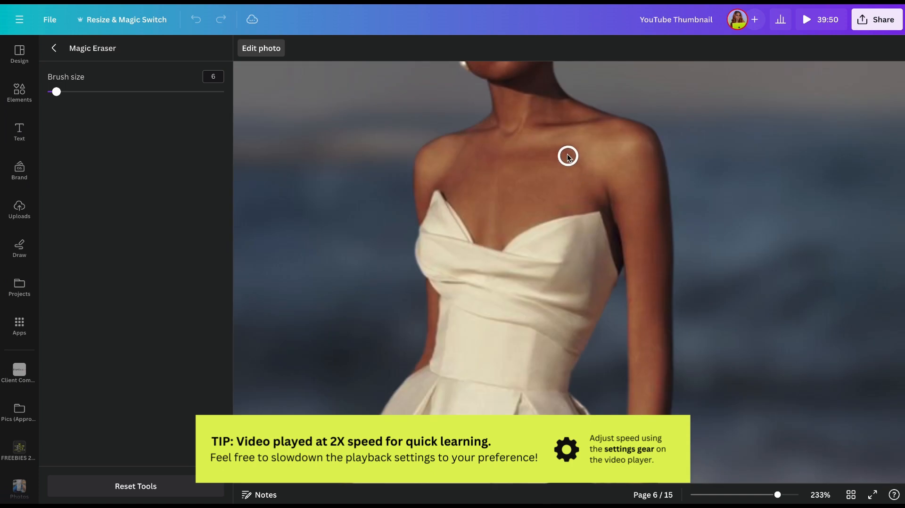
pyautogui.click(567, 156)
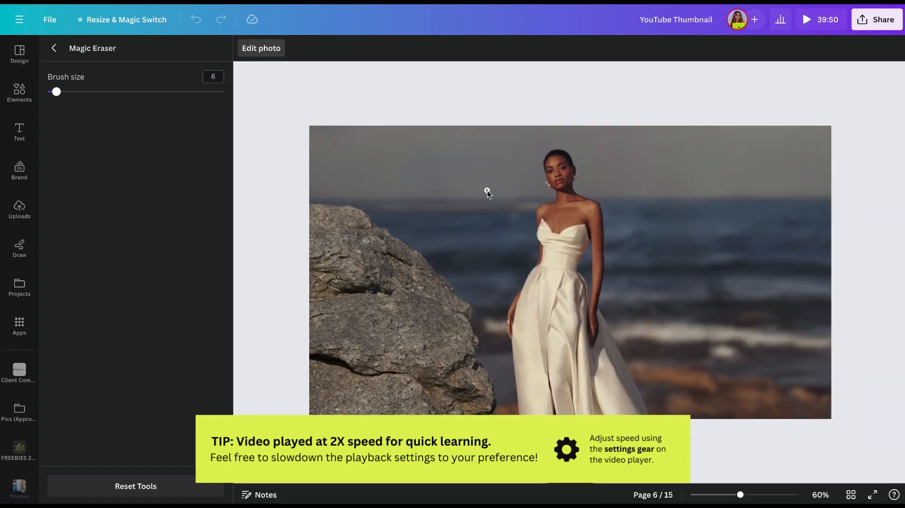
# Exit Magic Eraser and deselect the photo to view the finished page 6 design
pyautogui.click(53, 48)
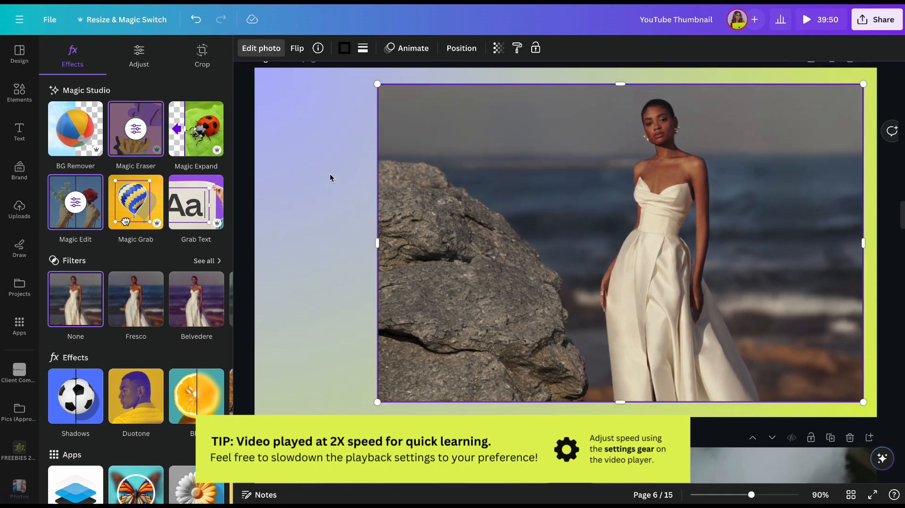
pyautogui.click(330, 178)
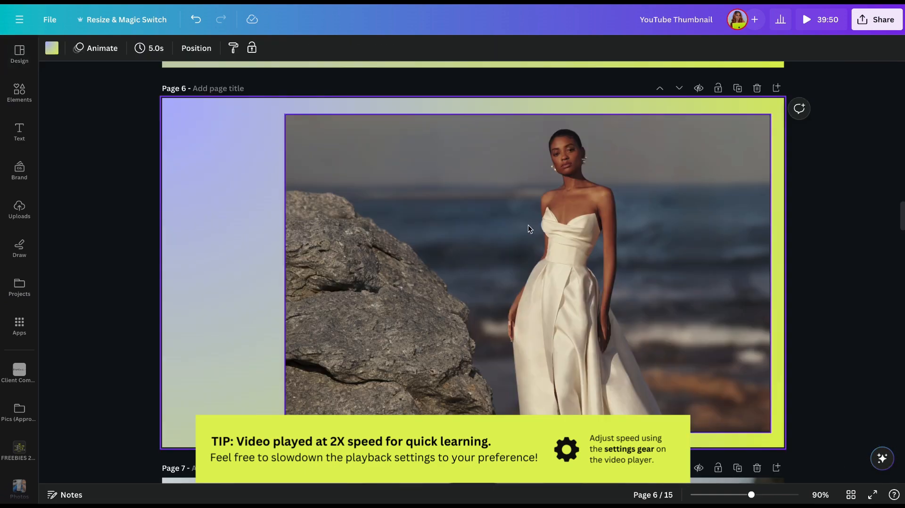